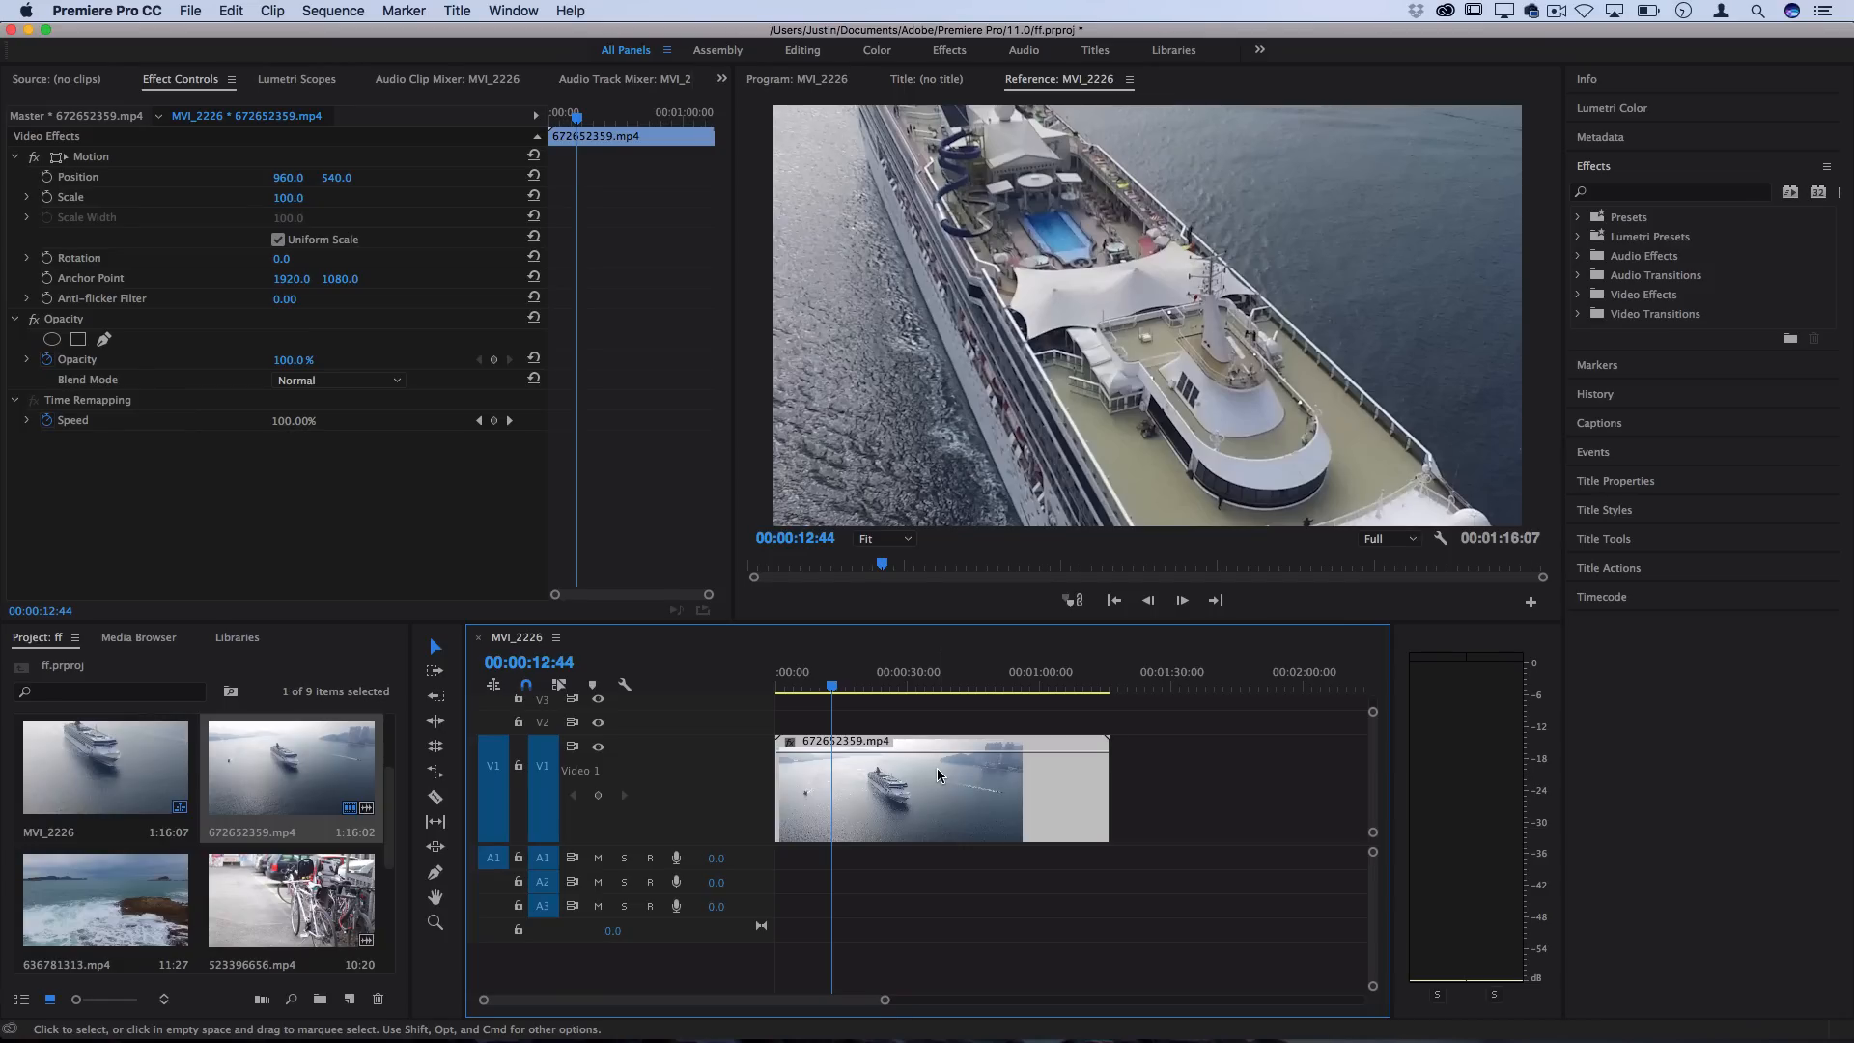
mouse_move(932, 813)
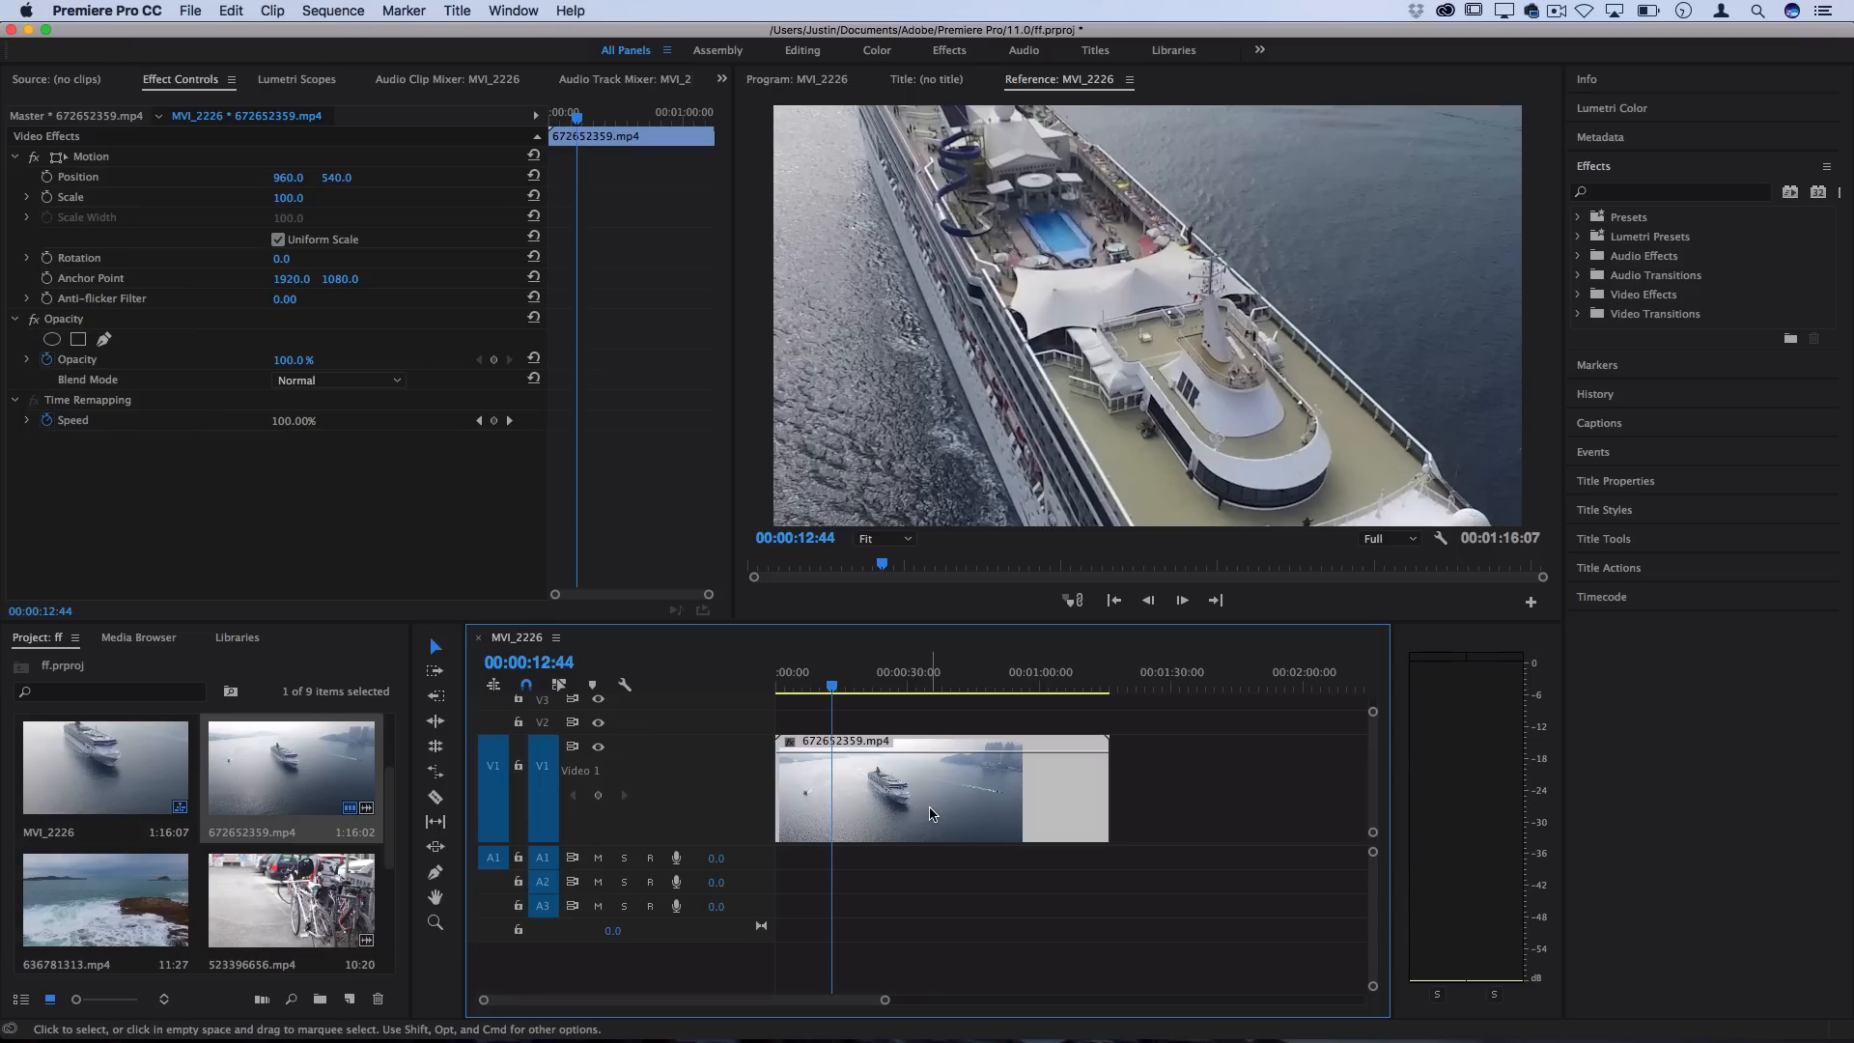
Bring up the clip's Speed/Duration settings, enter 50, and dismiss without applying
right_click(928, 785)
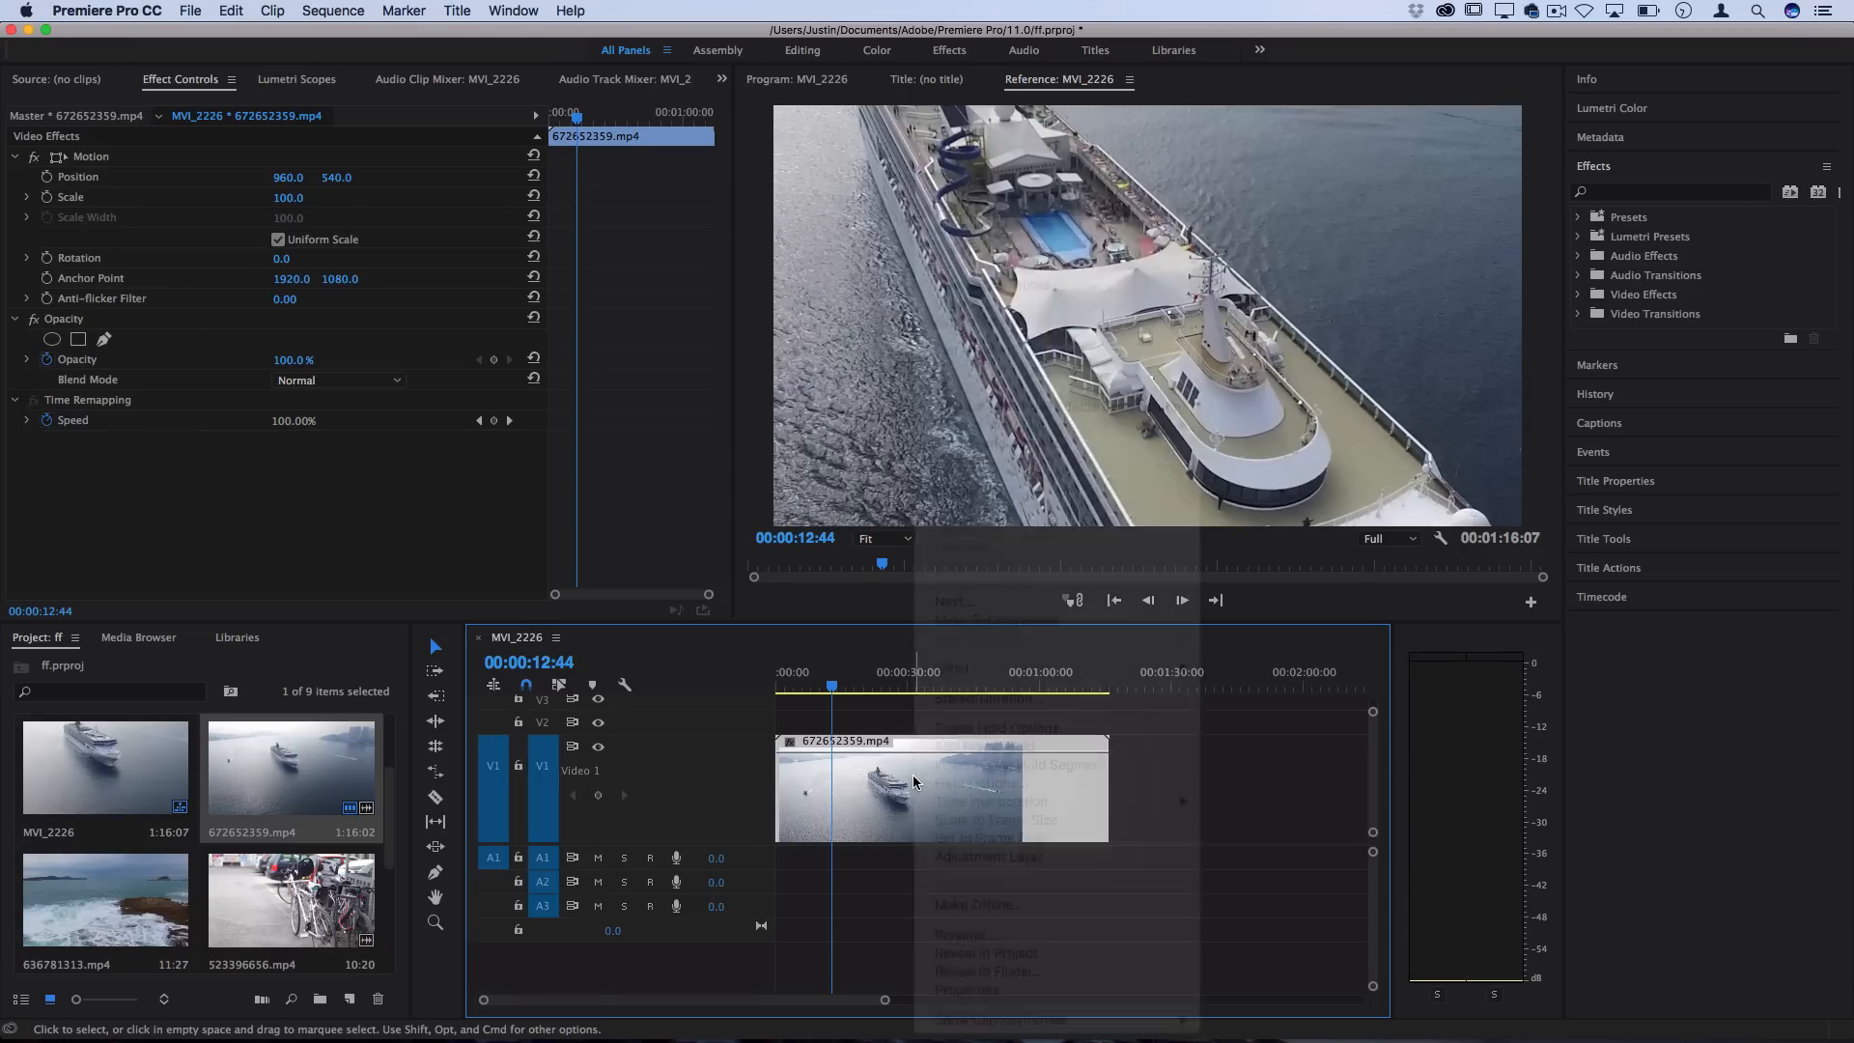
right_click(910, 780)
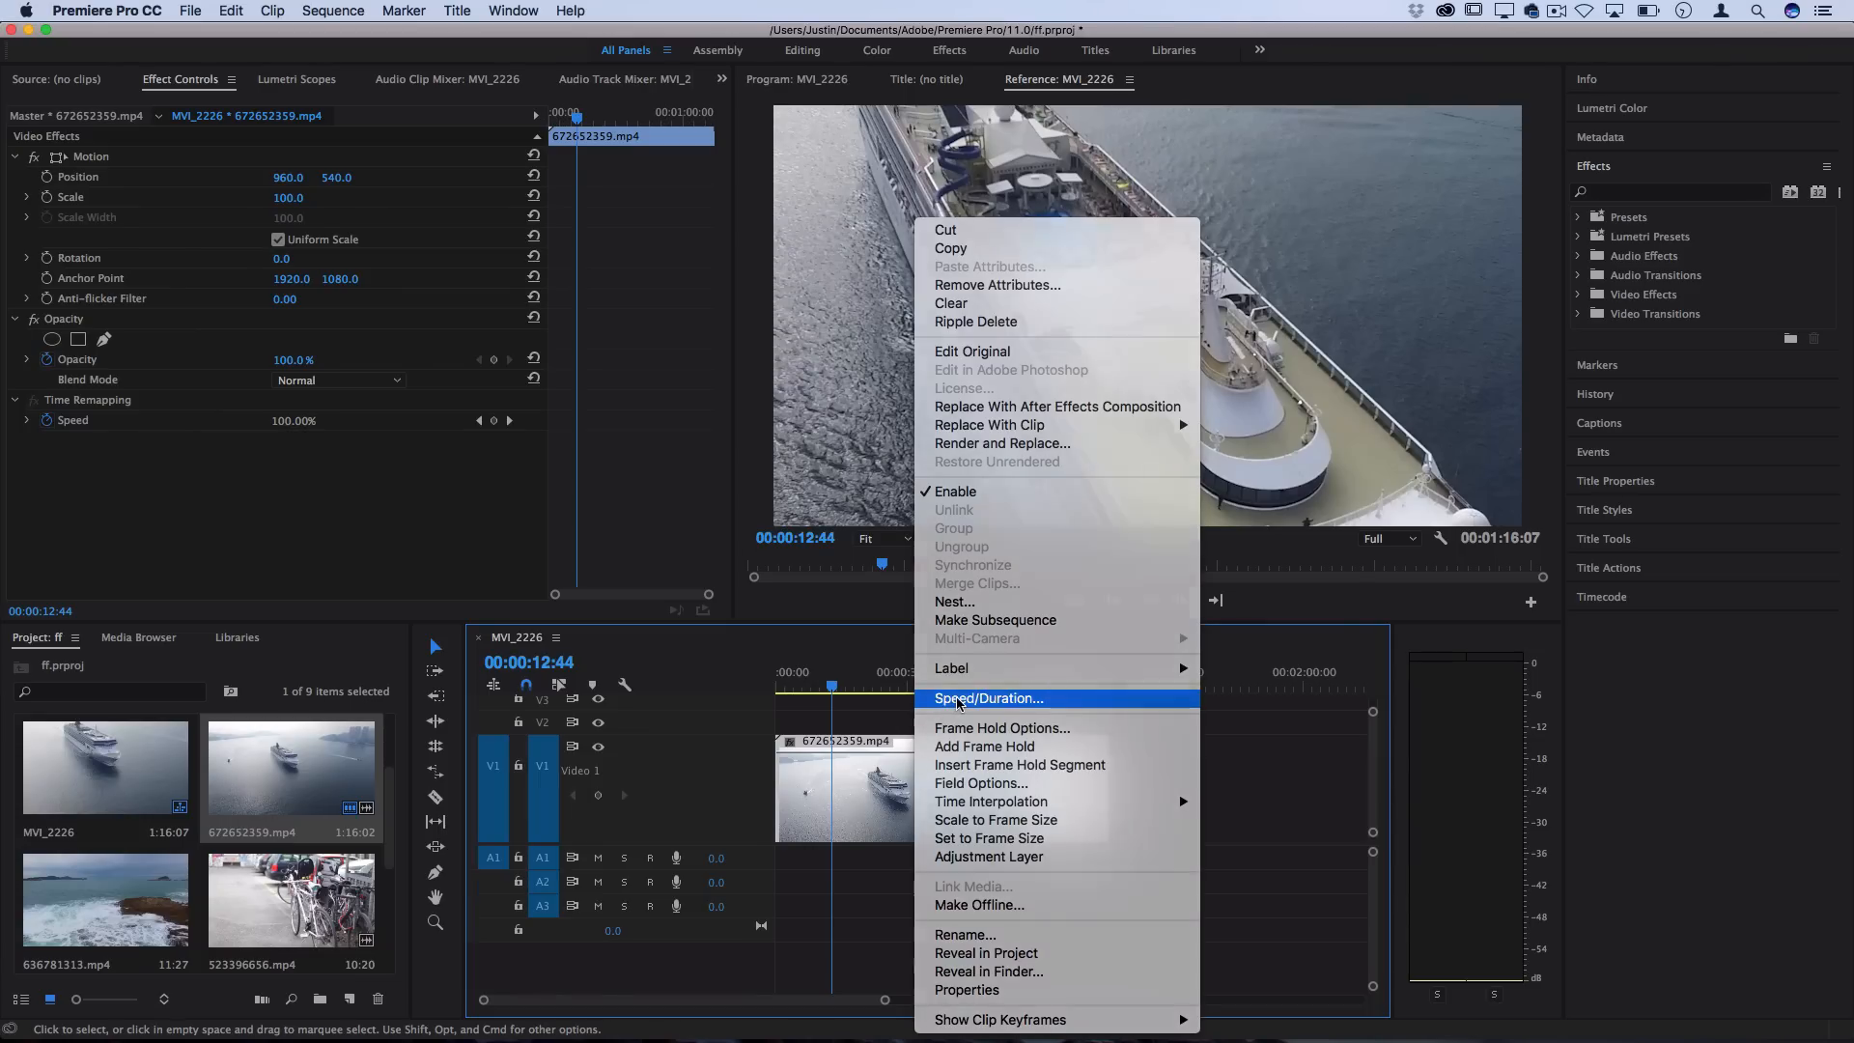
click(988, 697)
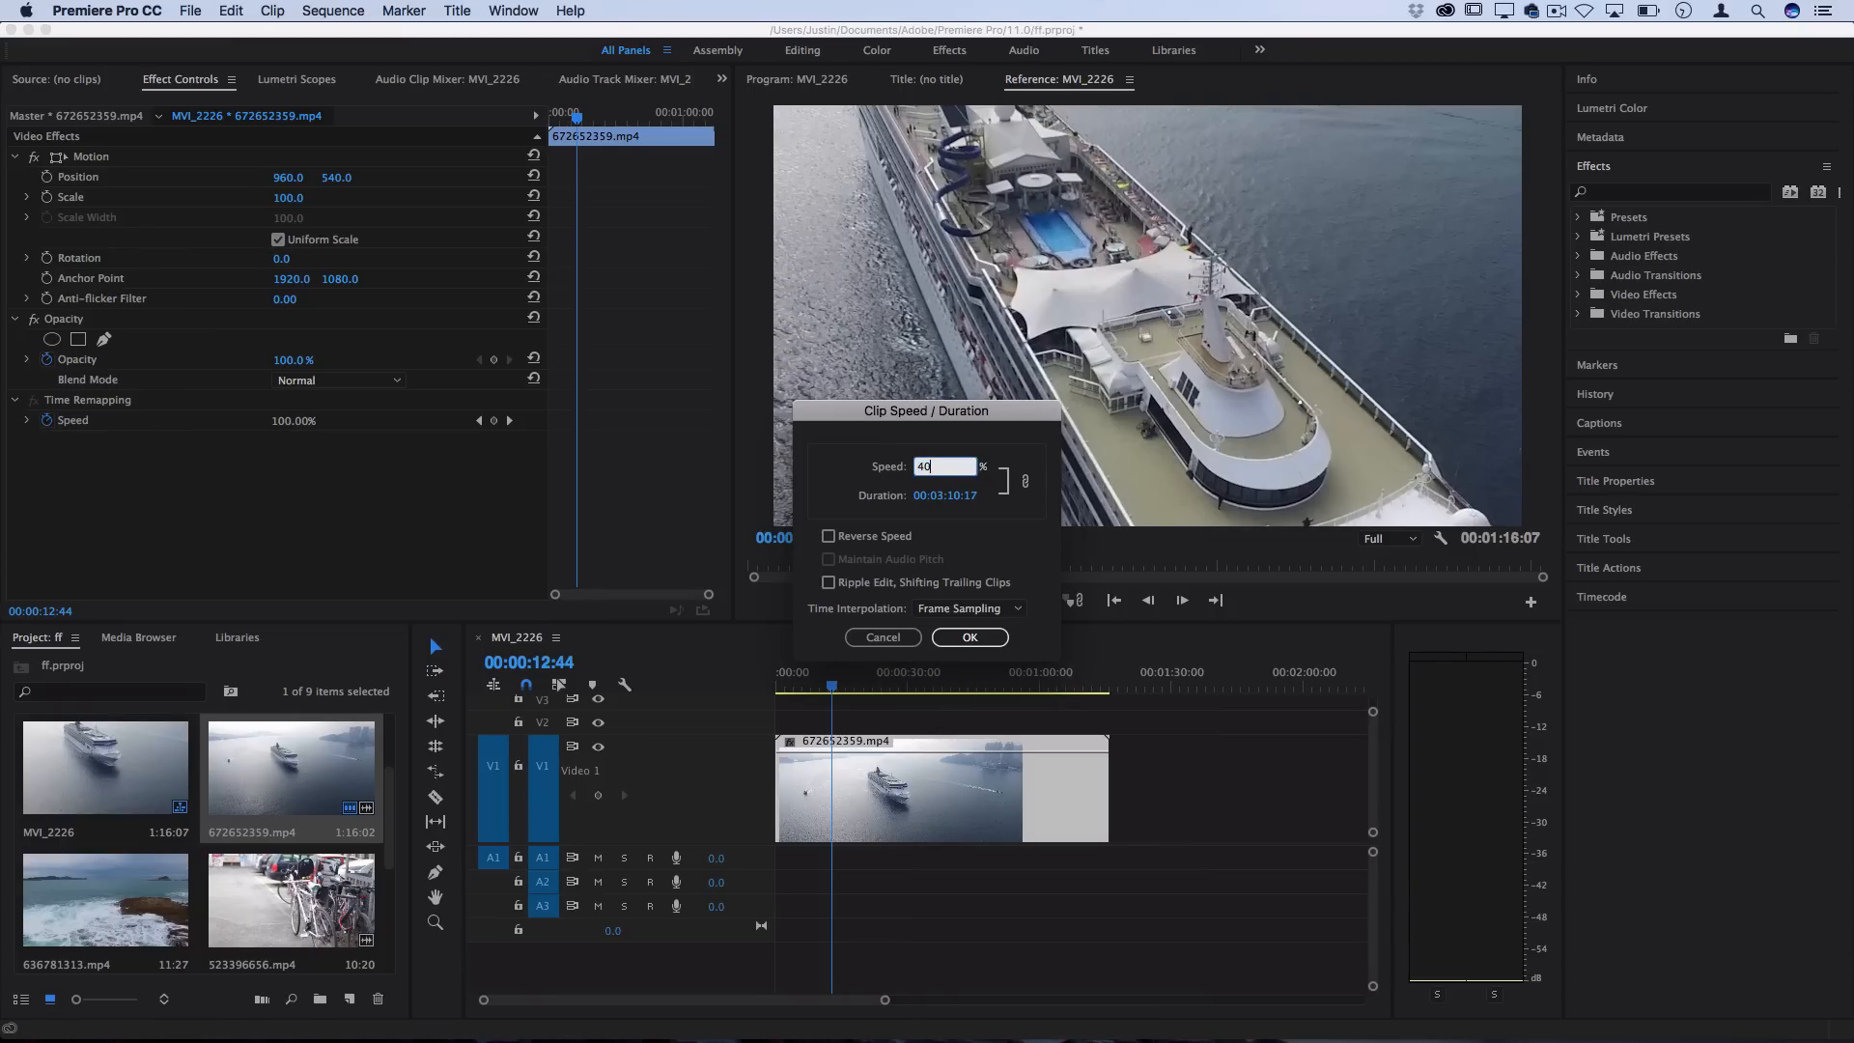
text(50)
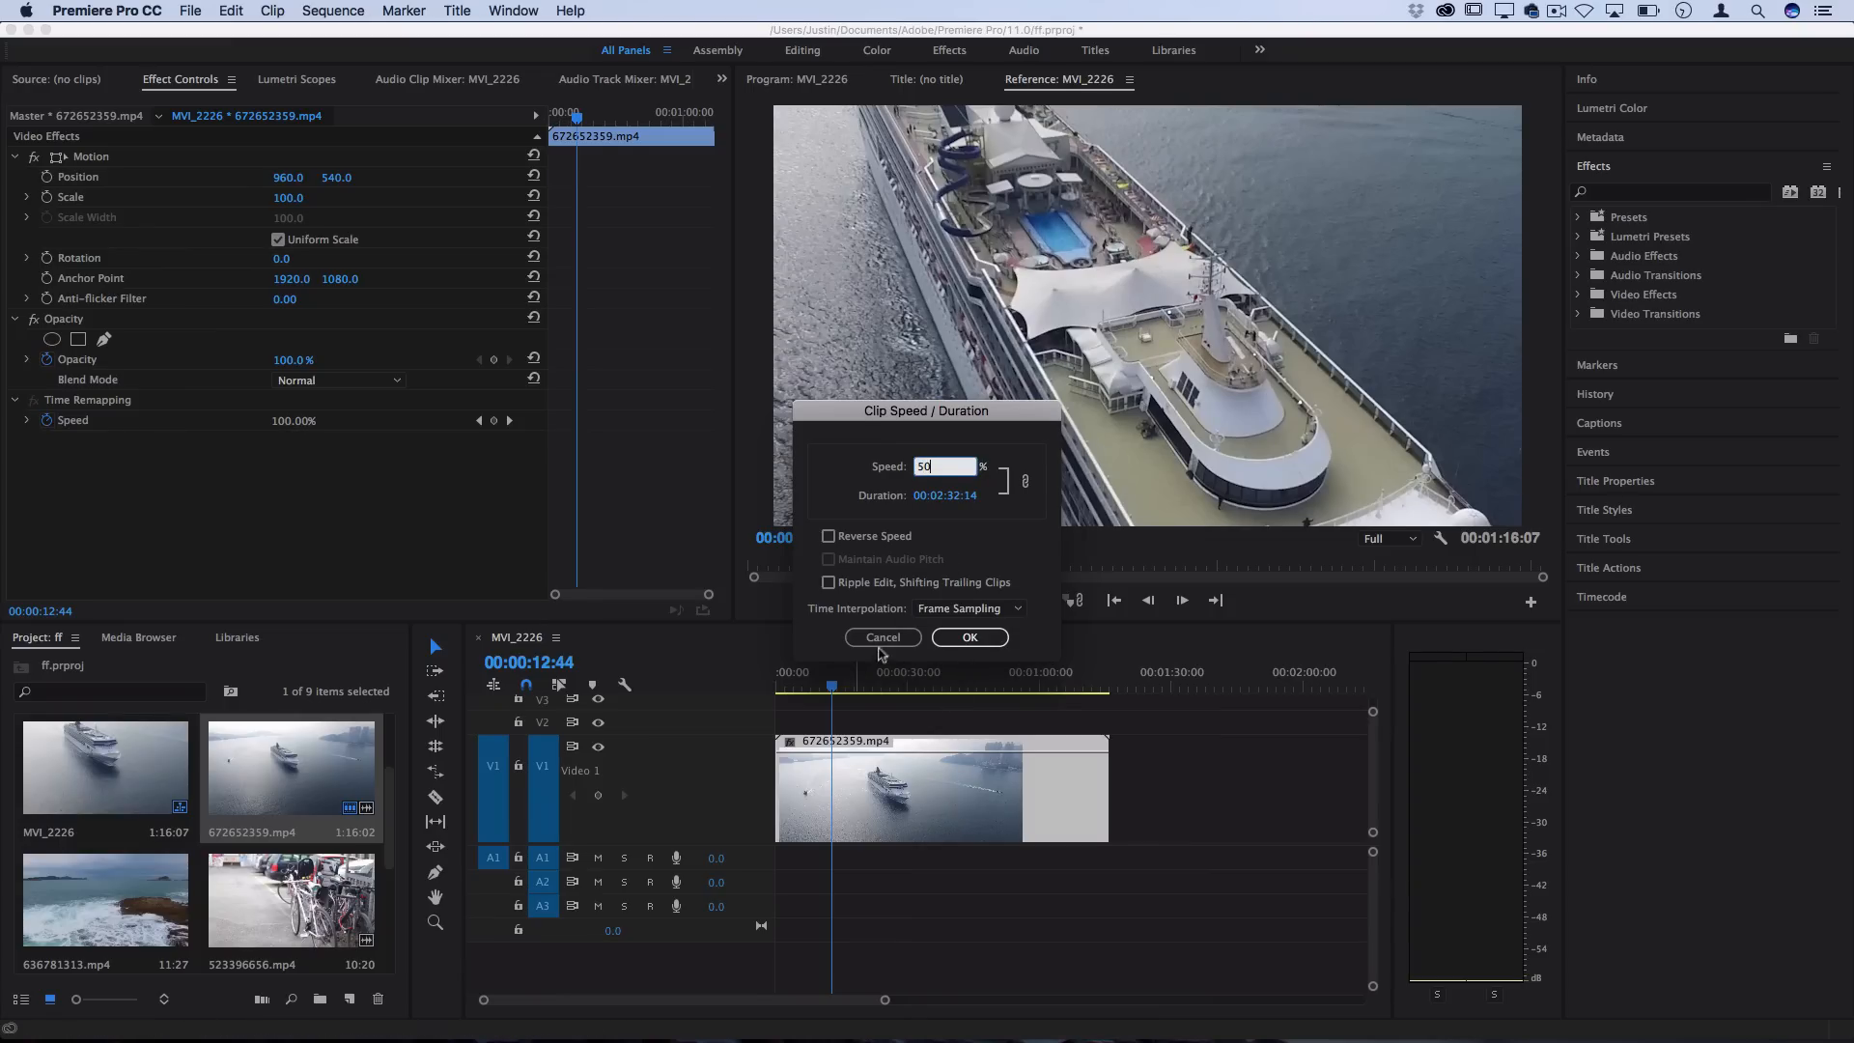
click(881, 638)
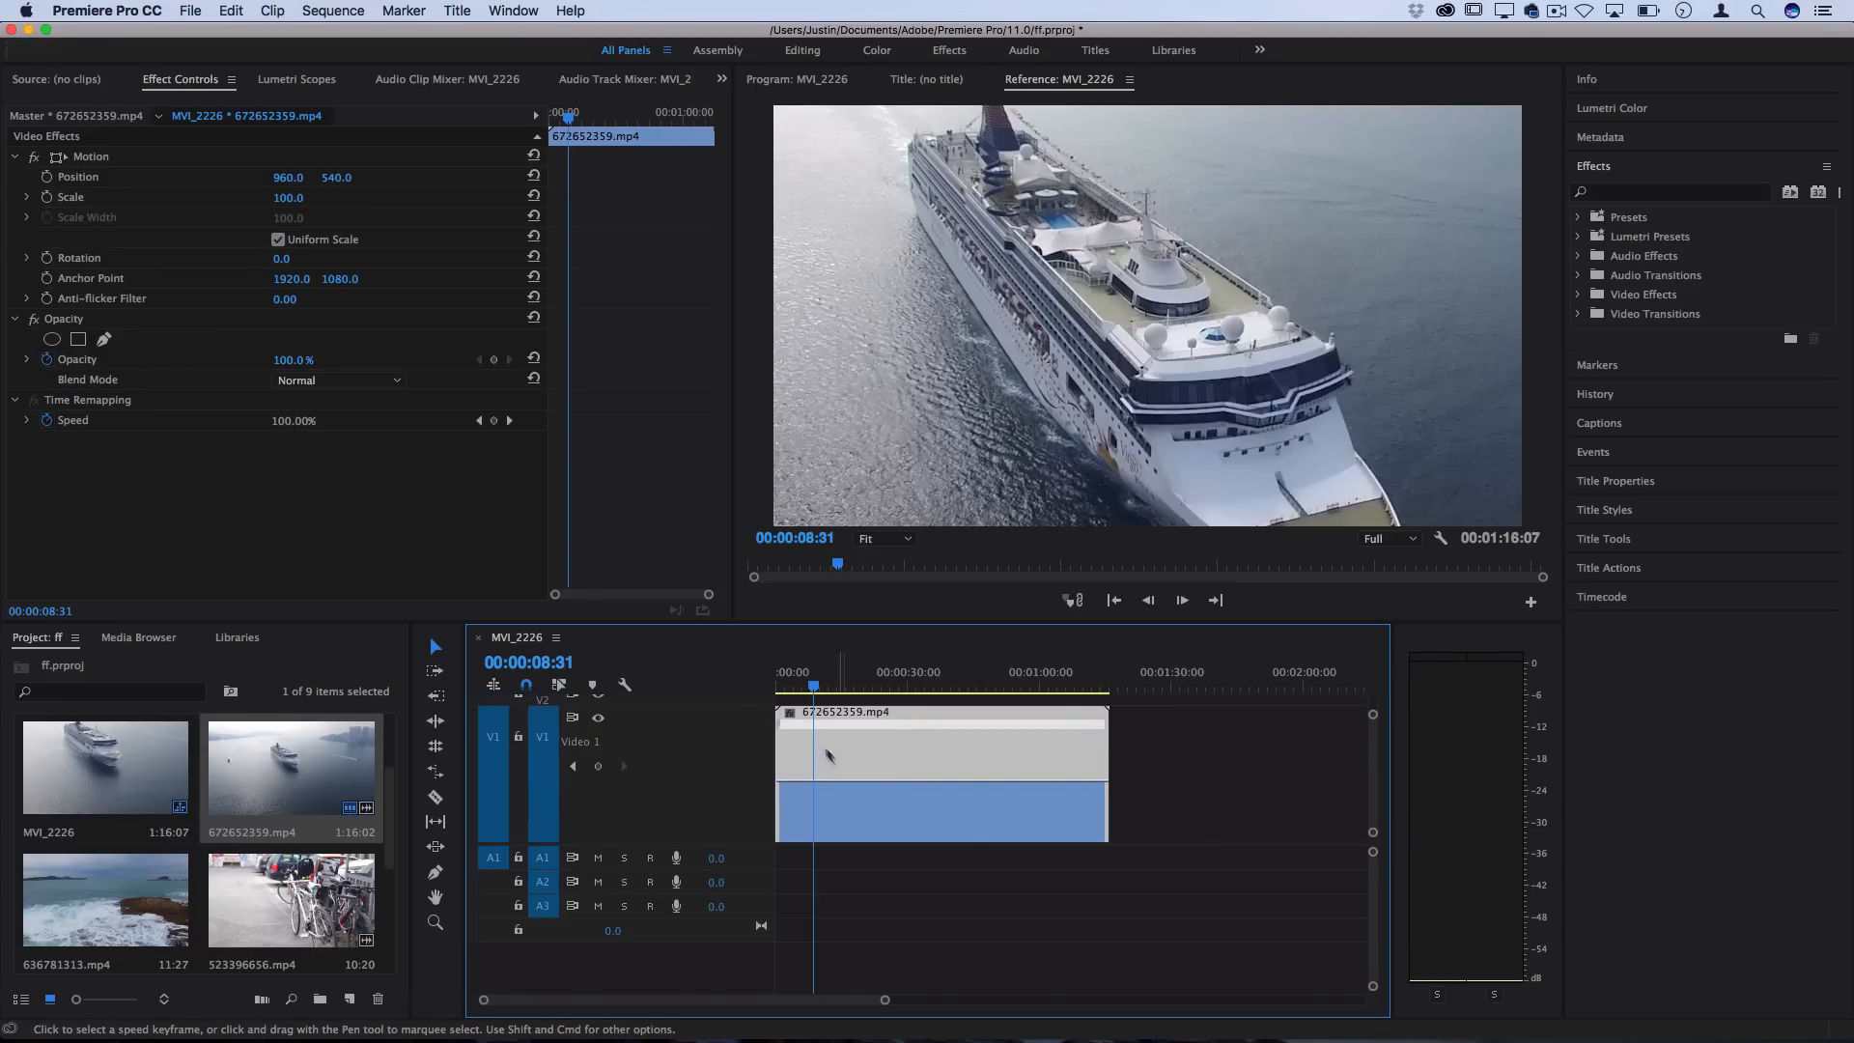
mouse_move(597, 765)
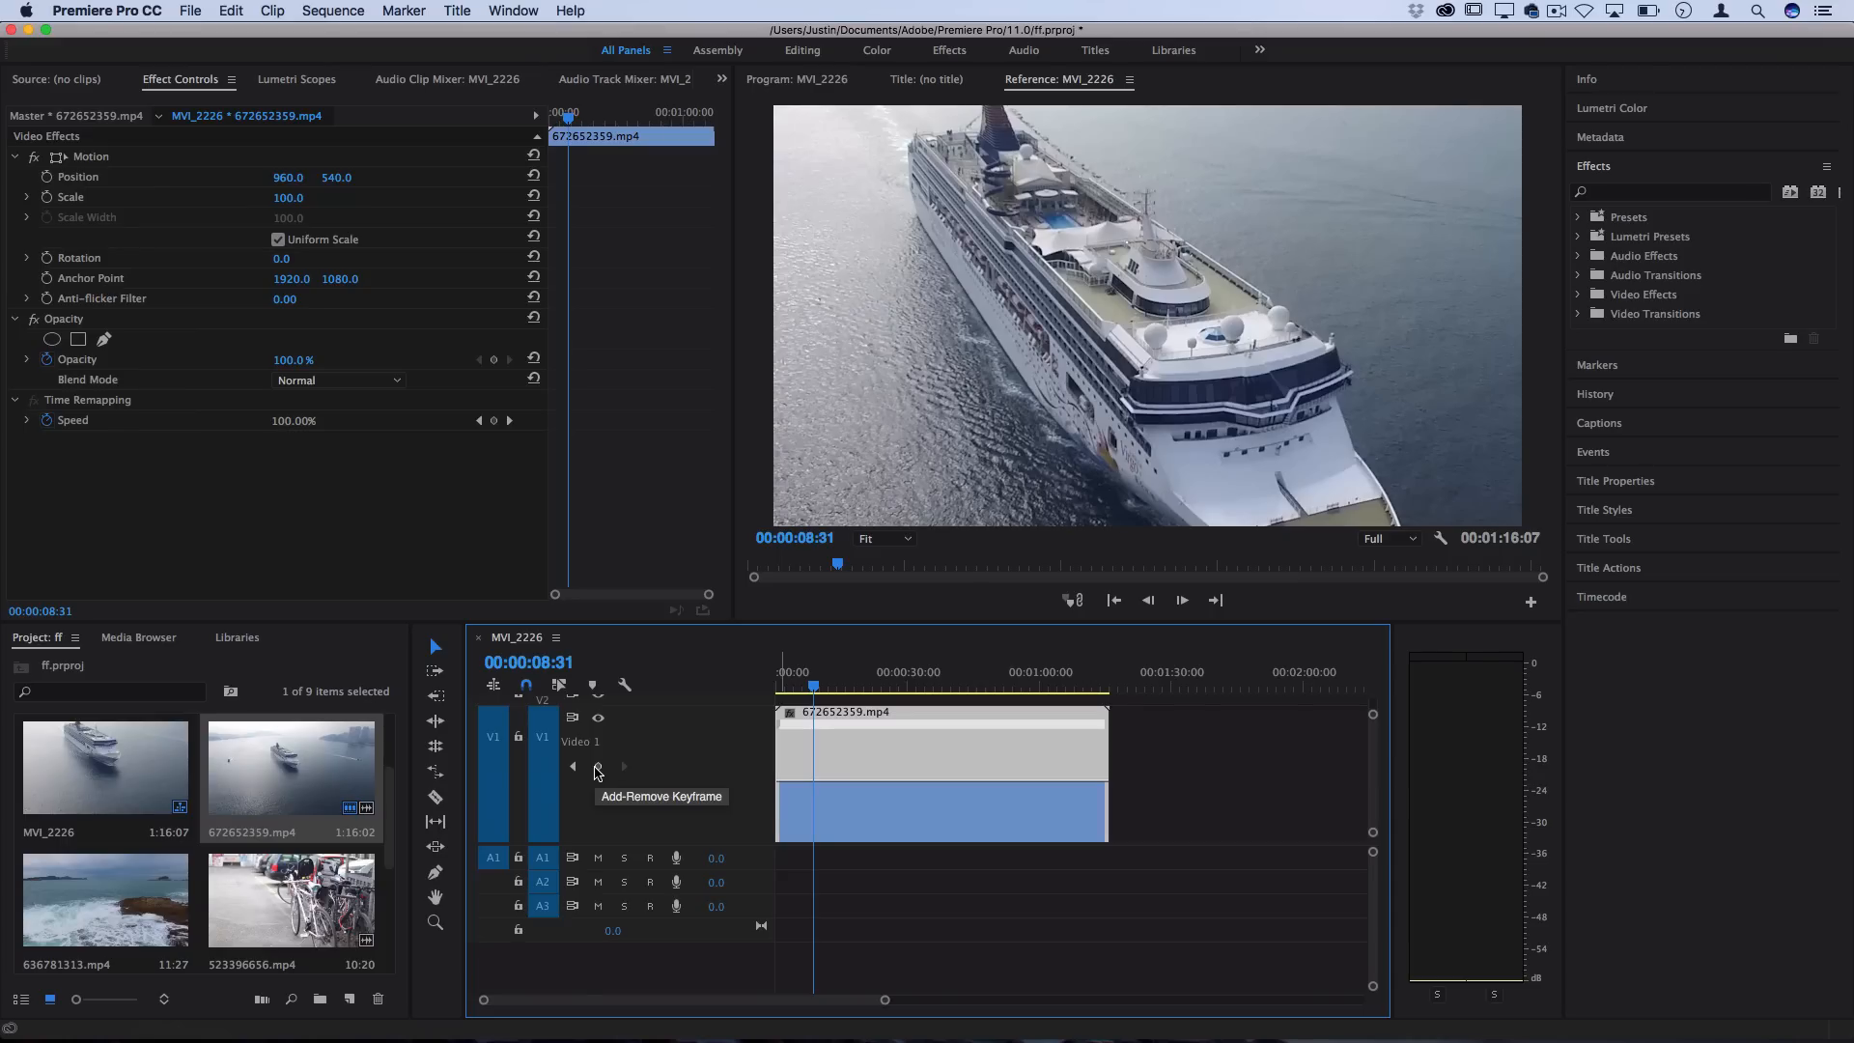
mouse_move(538, 363)
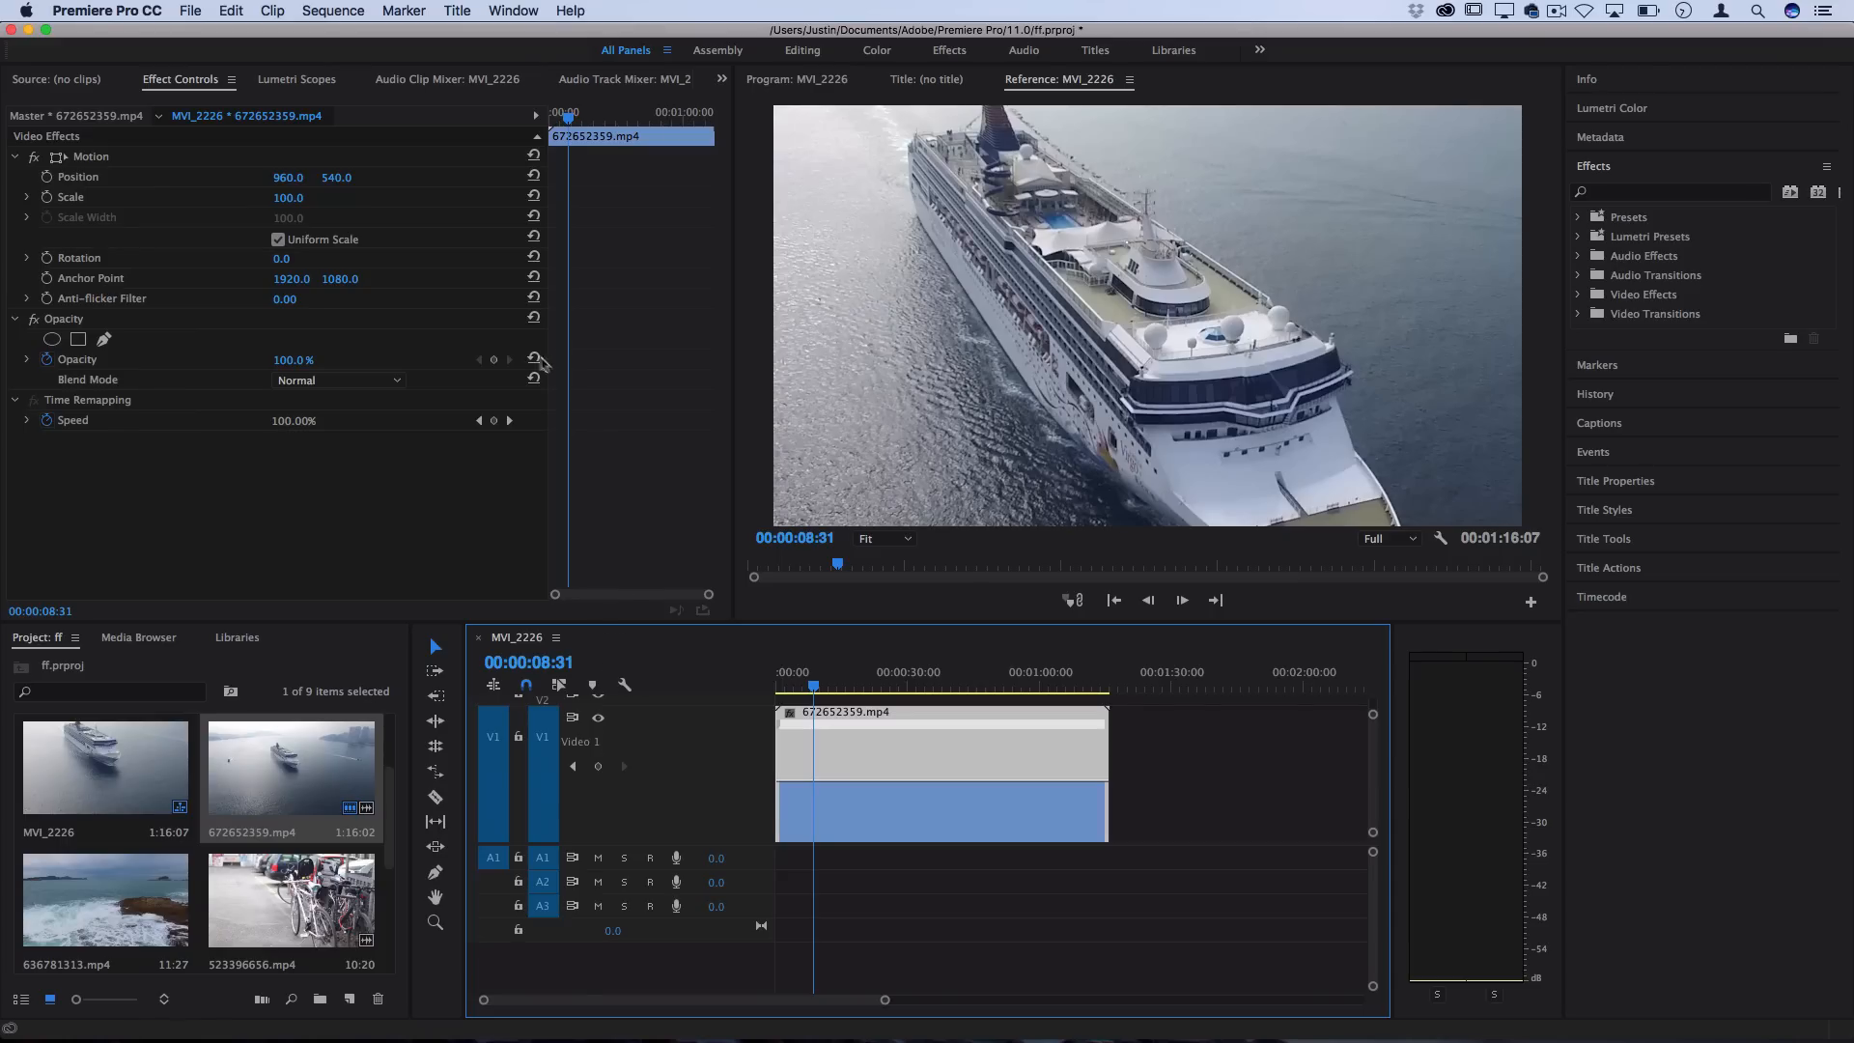
mouse_move(494, 421)
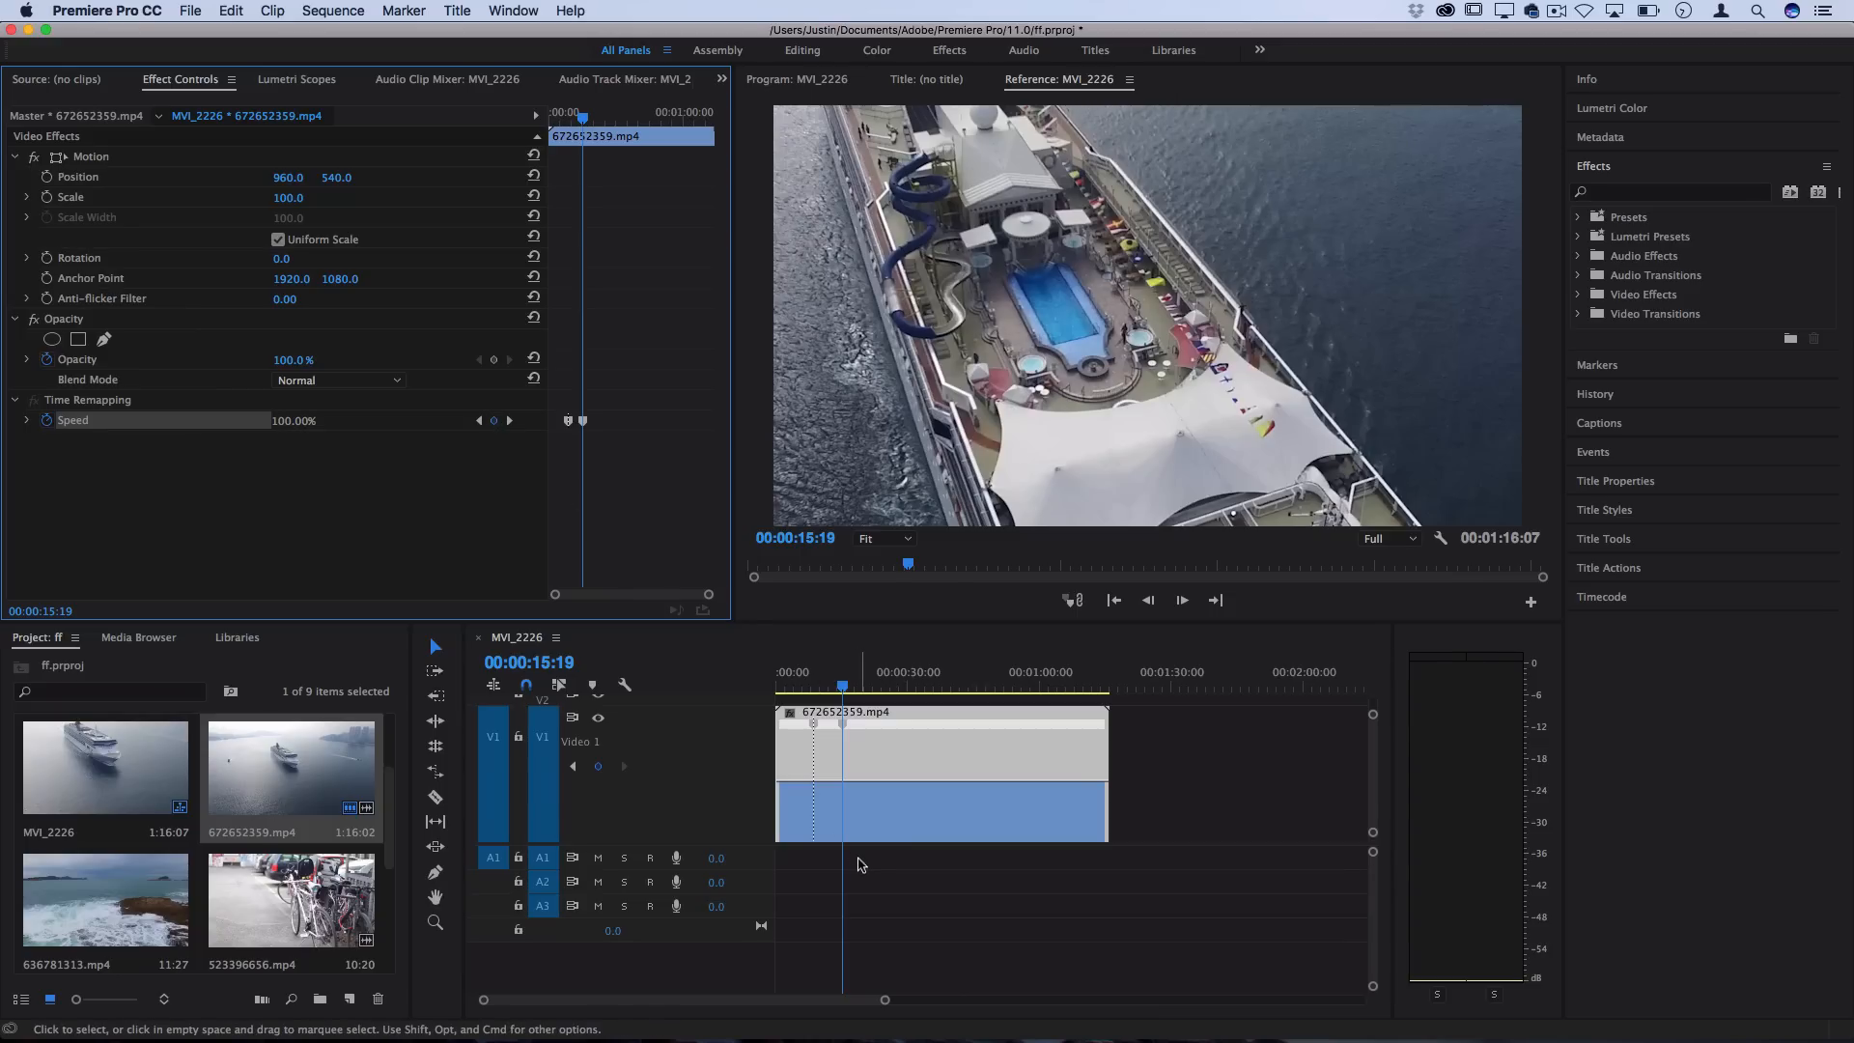
mouse_move(831, 790)
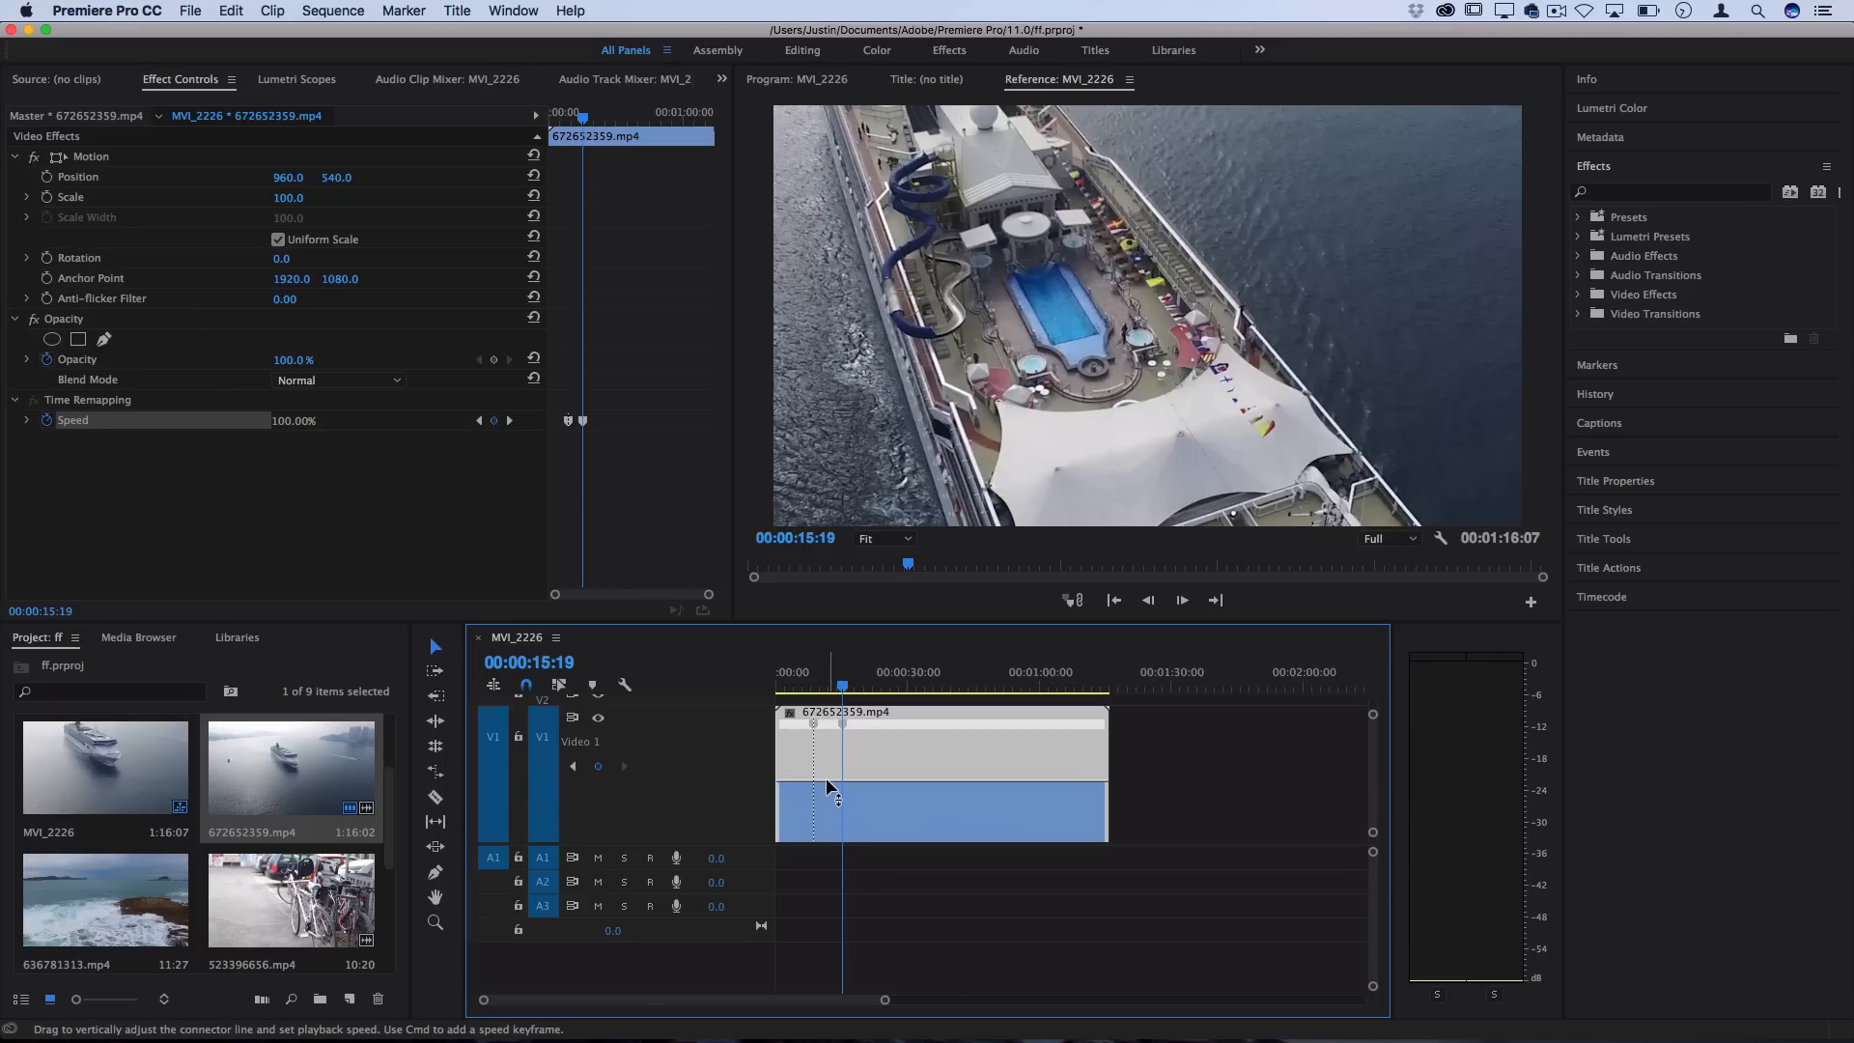
Raise the speed line between the keyframes to about 363%, shortening the clip to 1:11:12
drag(833, 794, 833, 804)
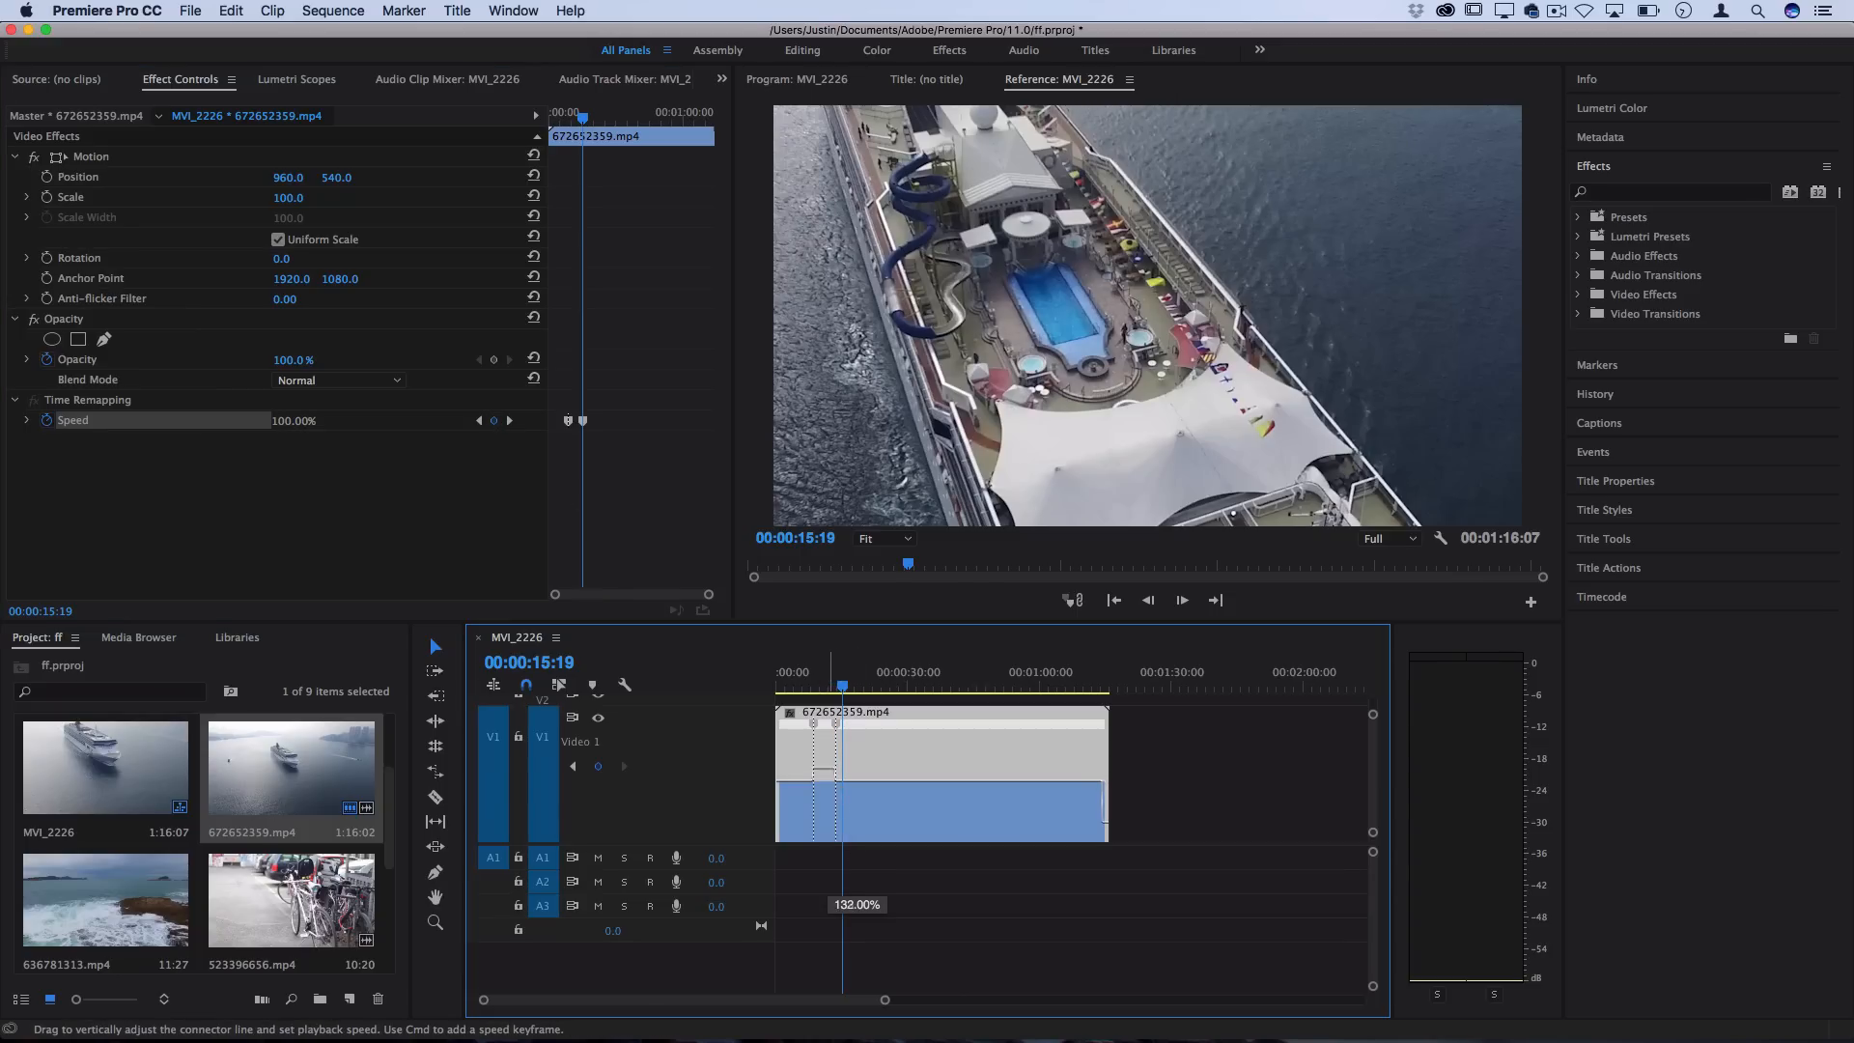
drag(823, 791, 1094, 804)
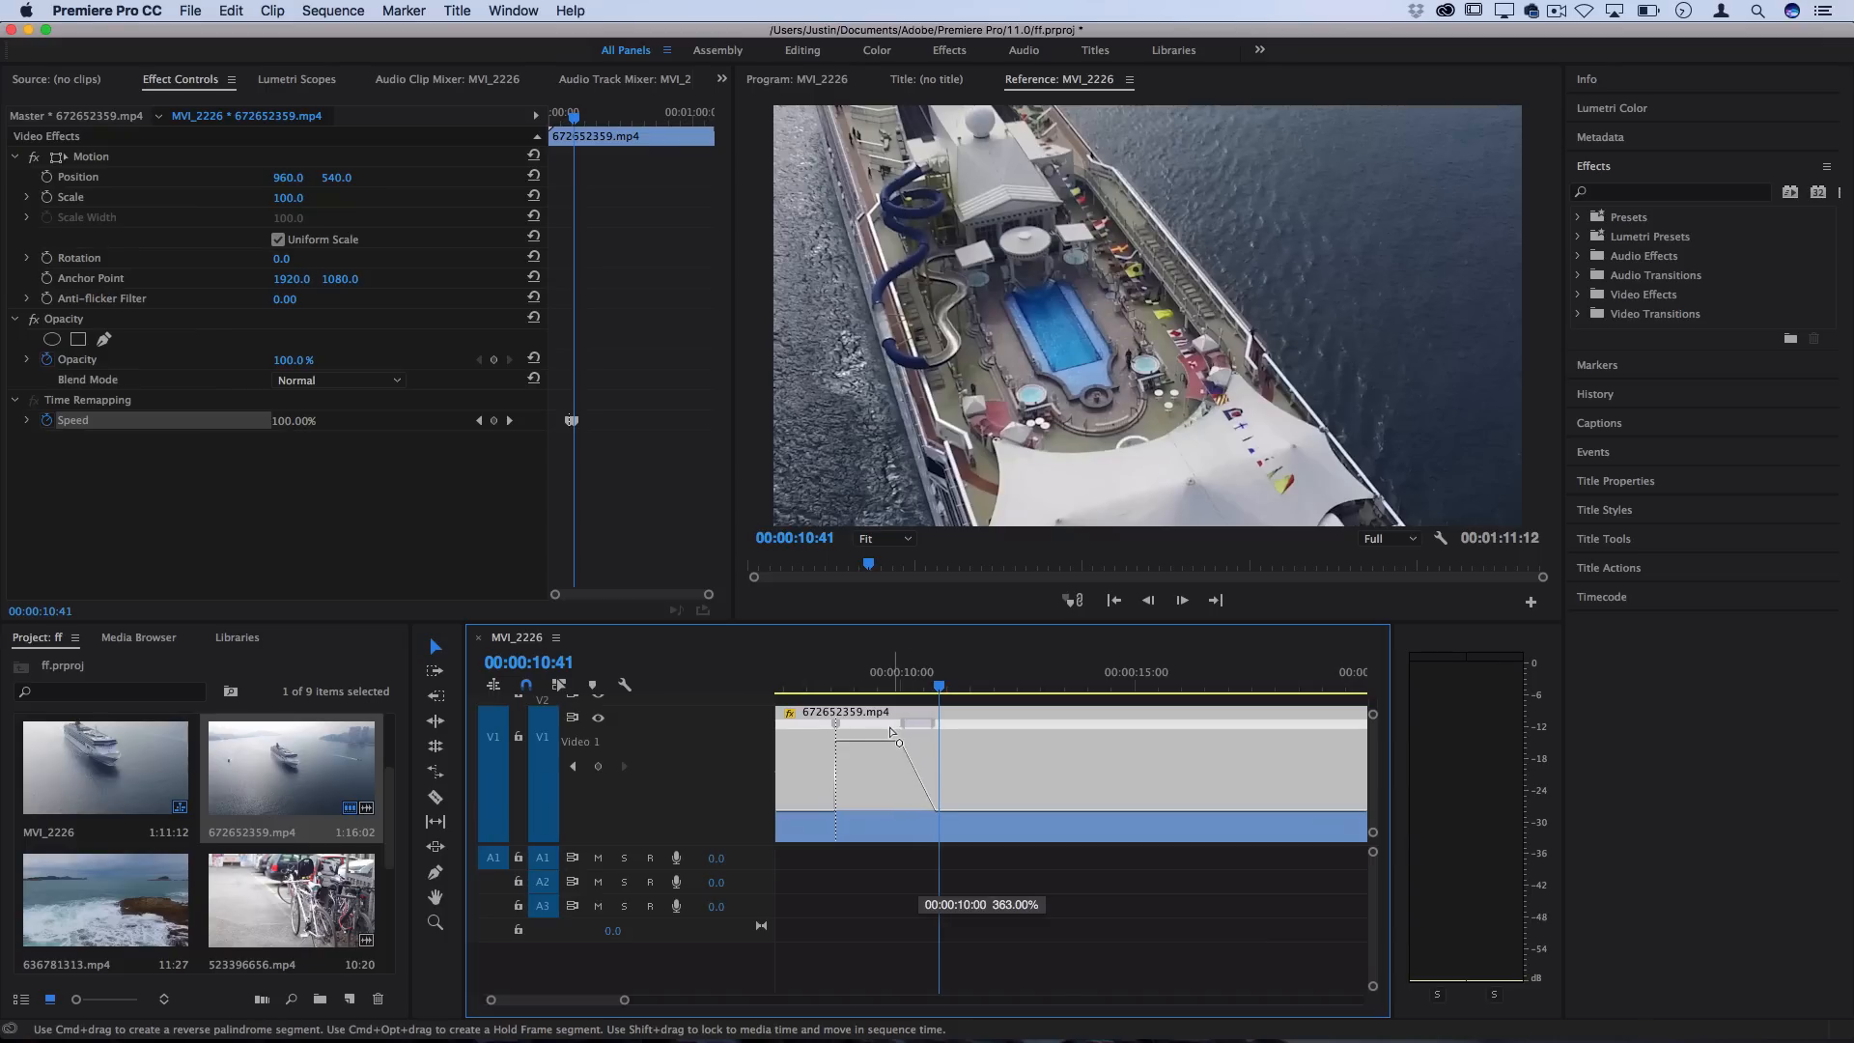
Pull the first speed keyframe apart into a gradual ramp
drag(892, 733, 861, 741)
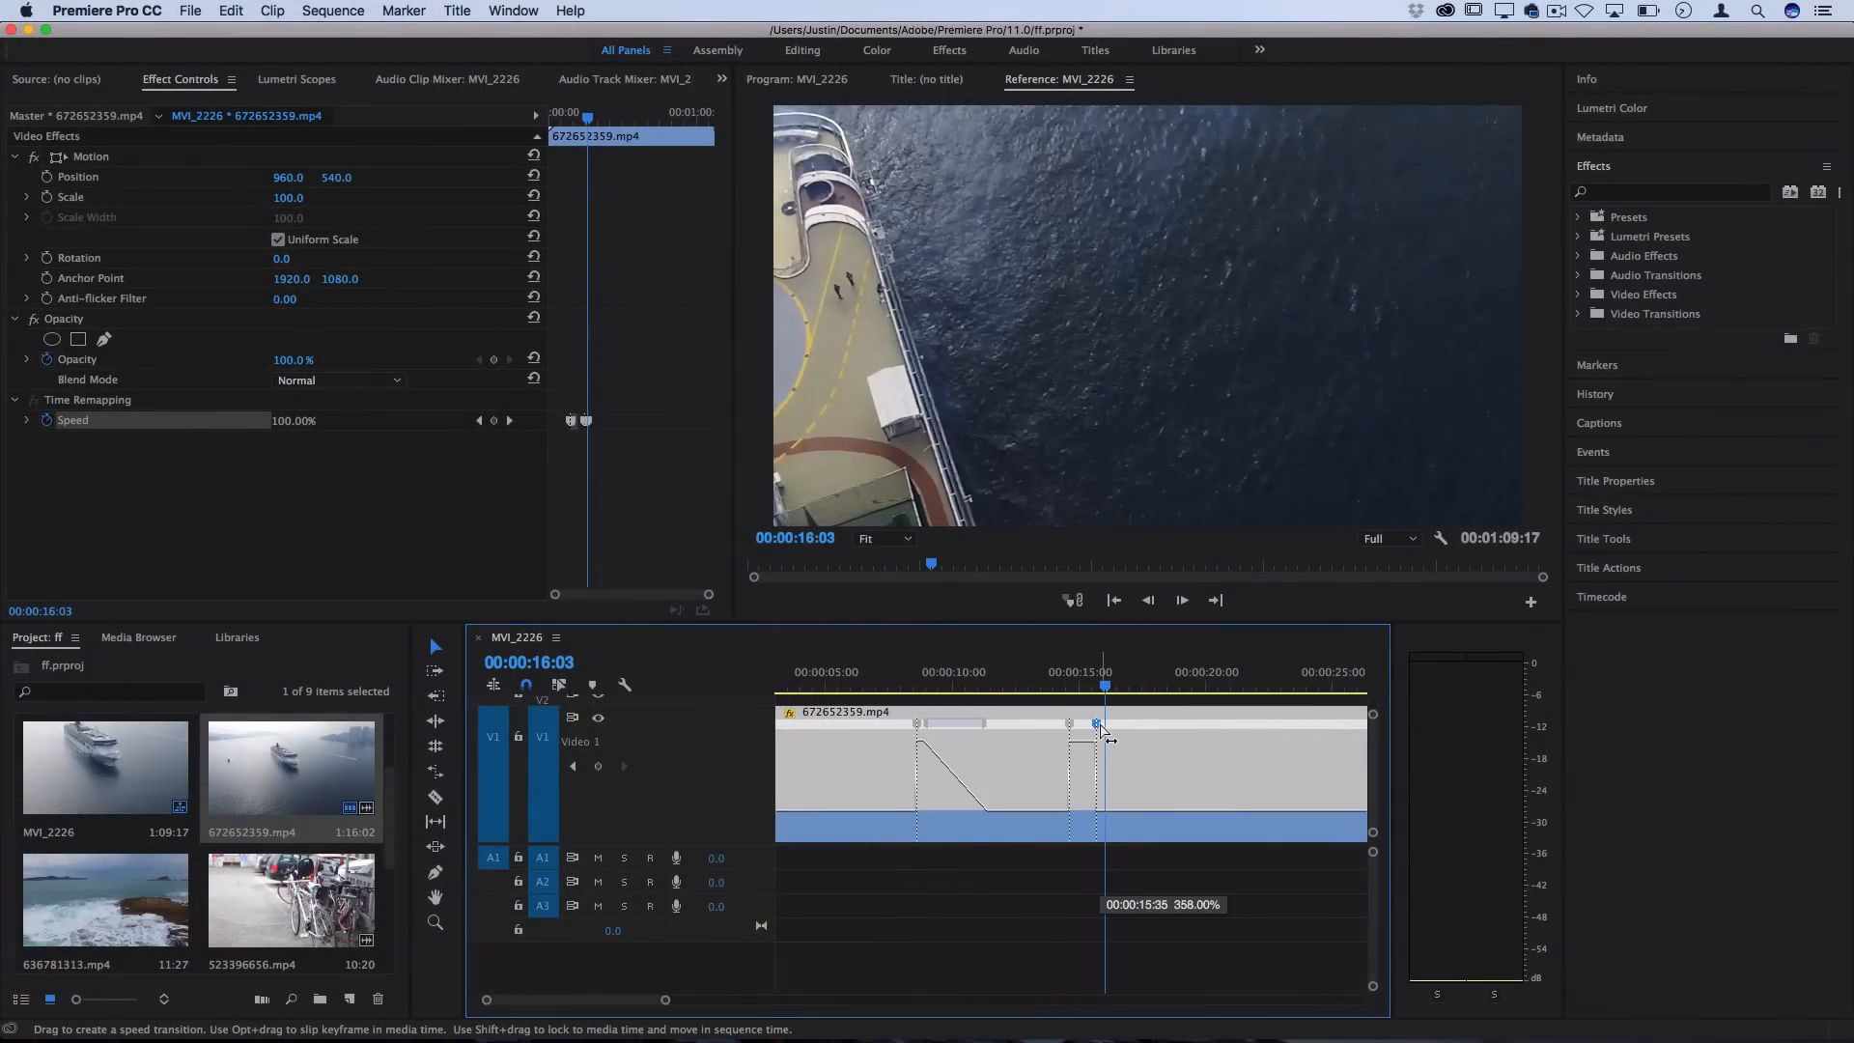
Pull the second speed keyframe apart so the clip runs 1:09:06
drag(1100, 732, 1100, 769)
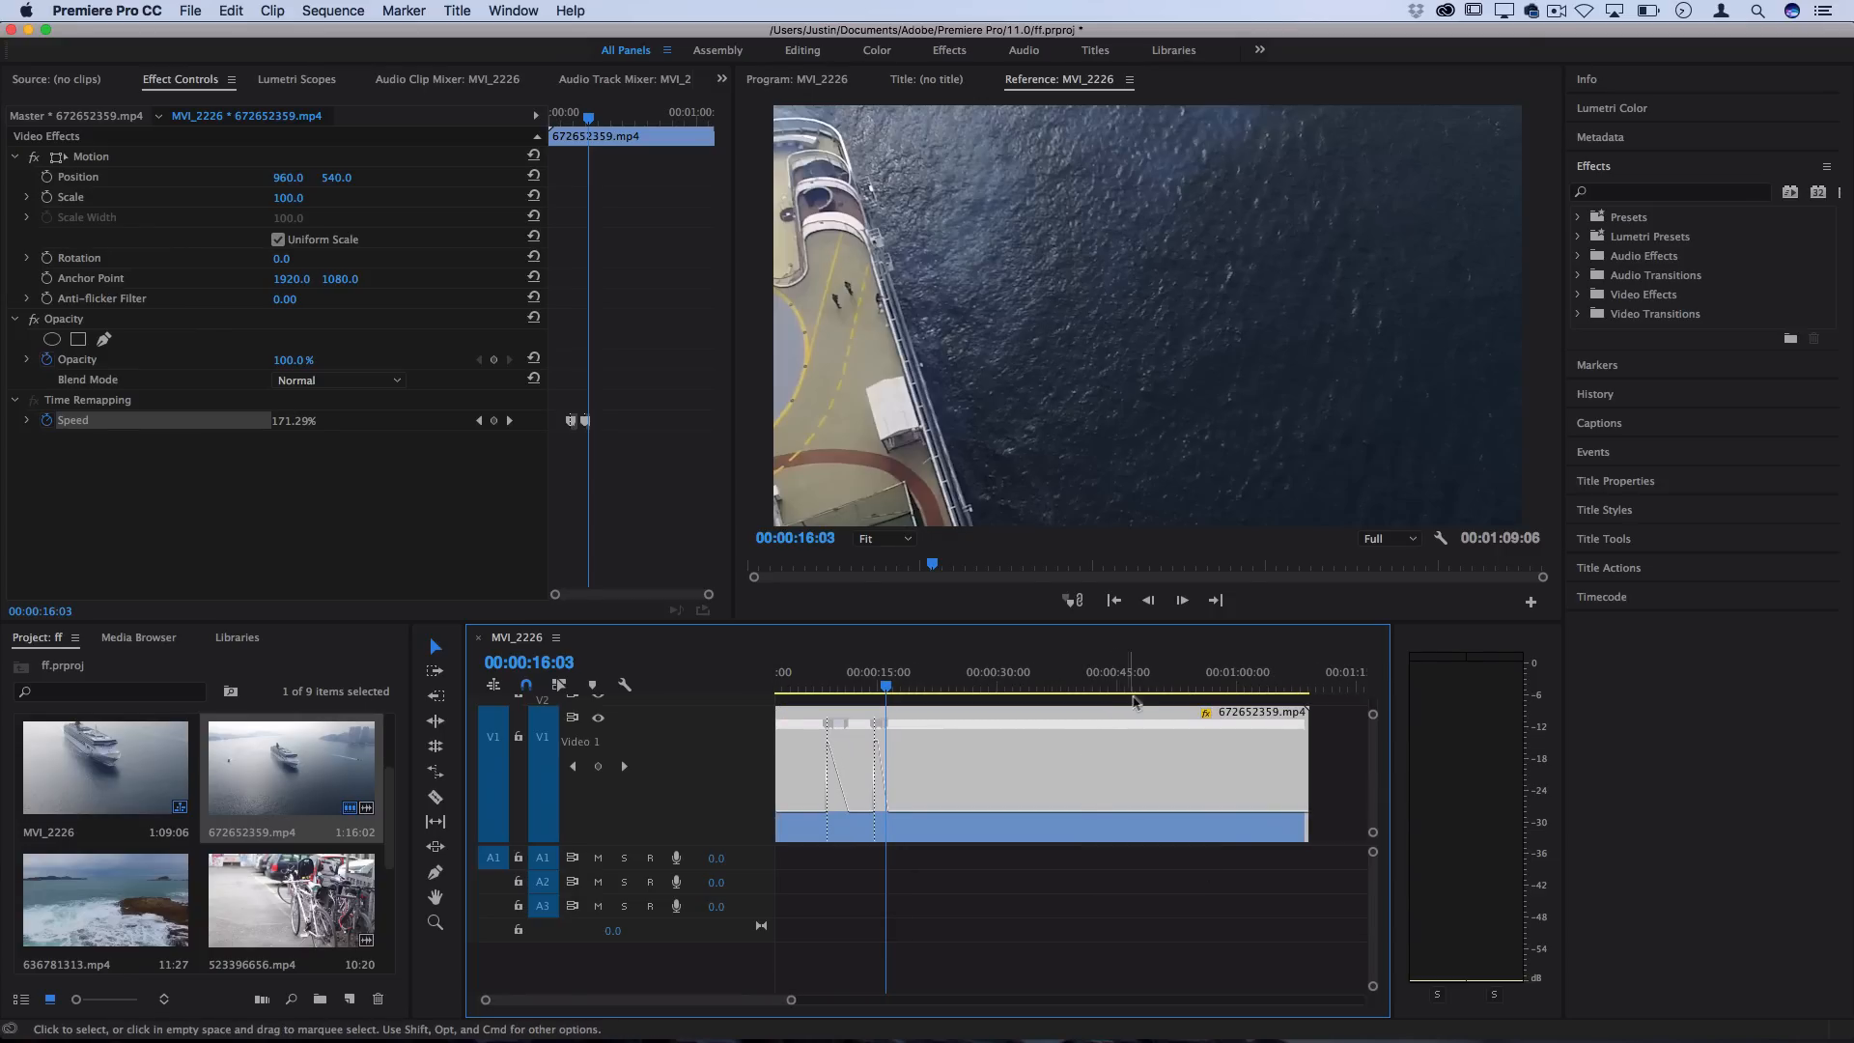
Move the playhead near 48 seconds and razor-cut the cruise-ship clip there
click(1147, 685)
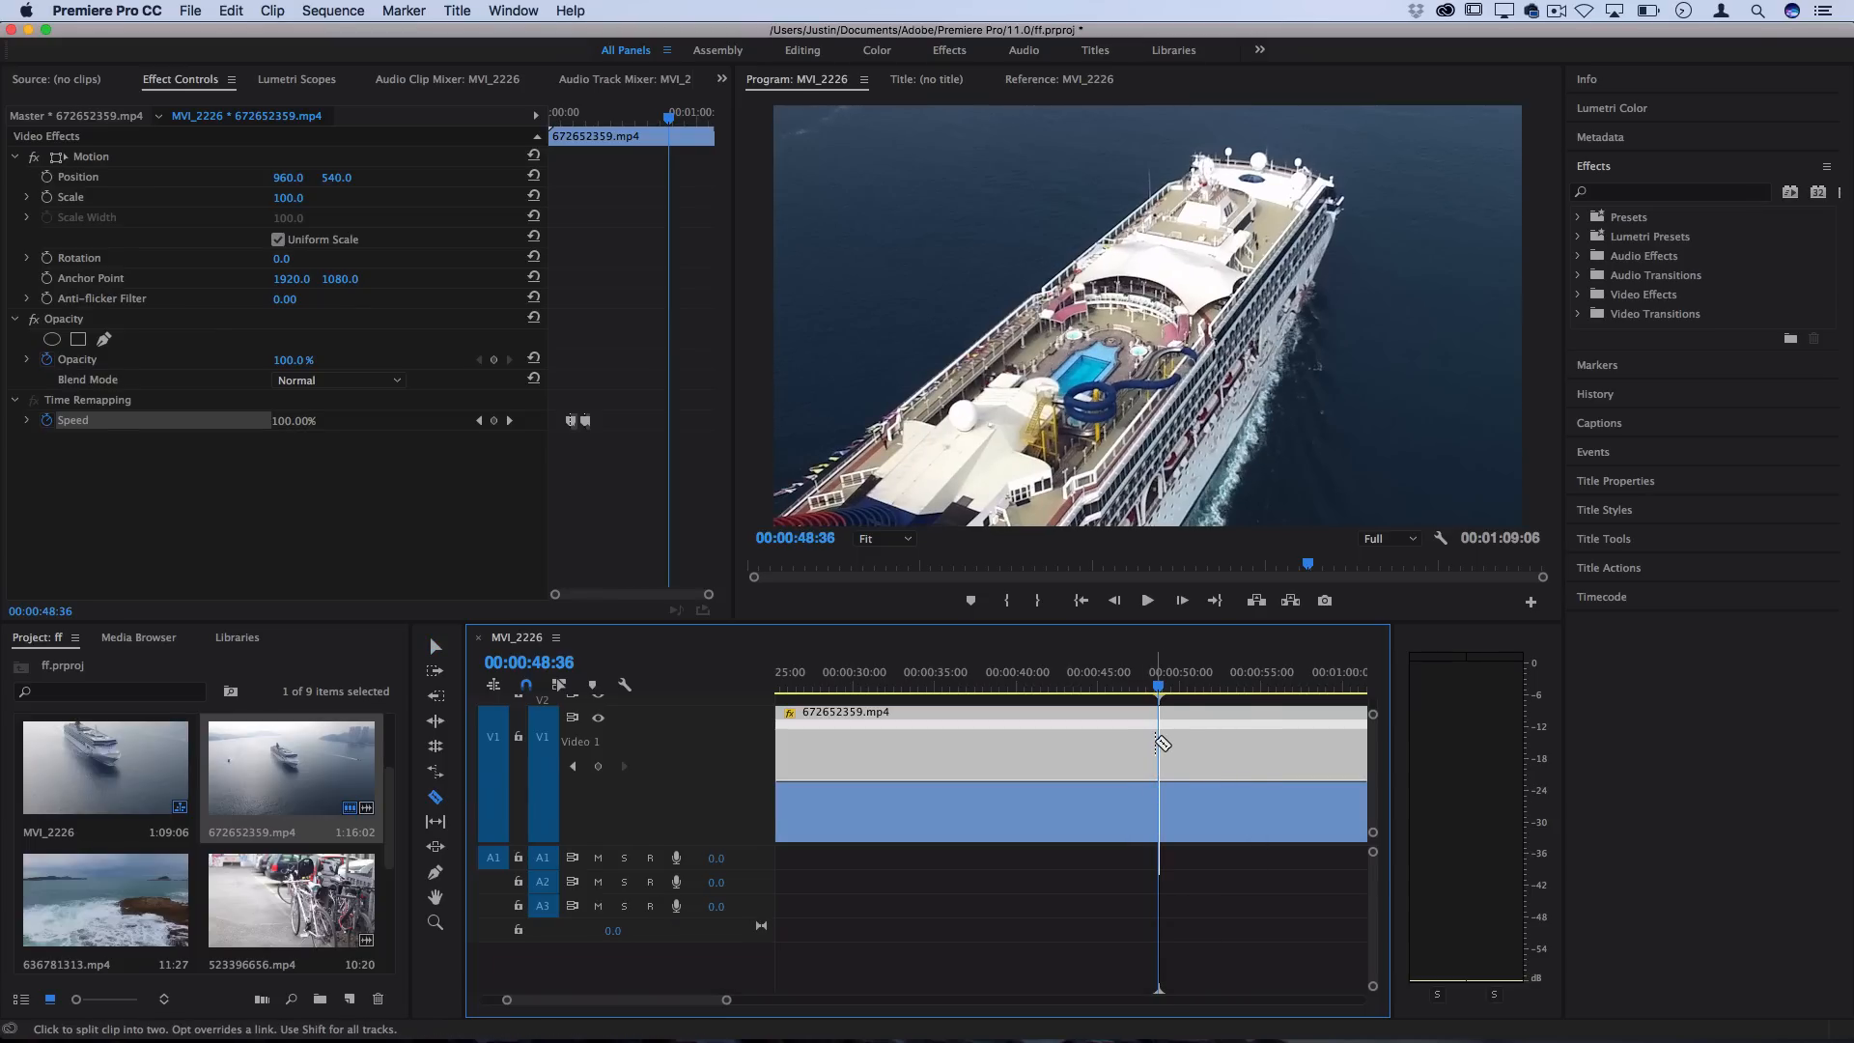
click(1159, 743)
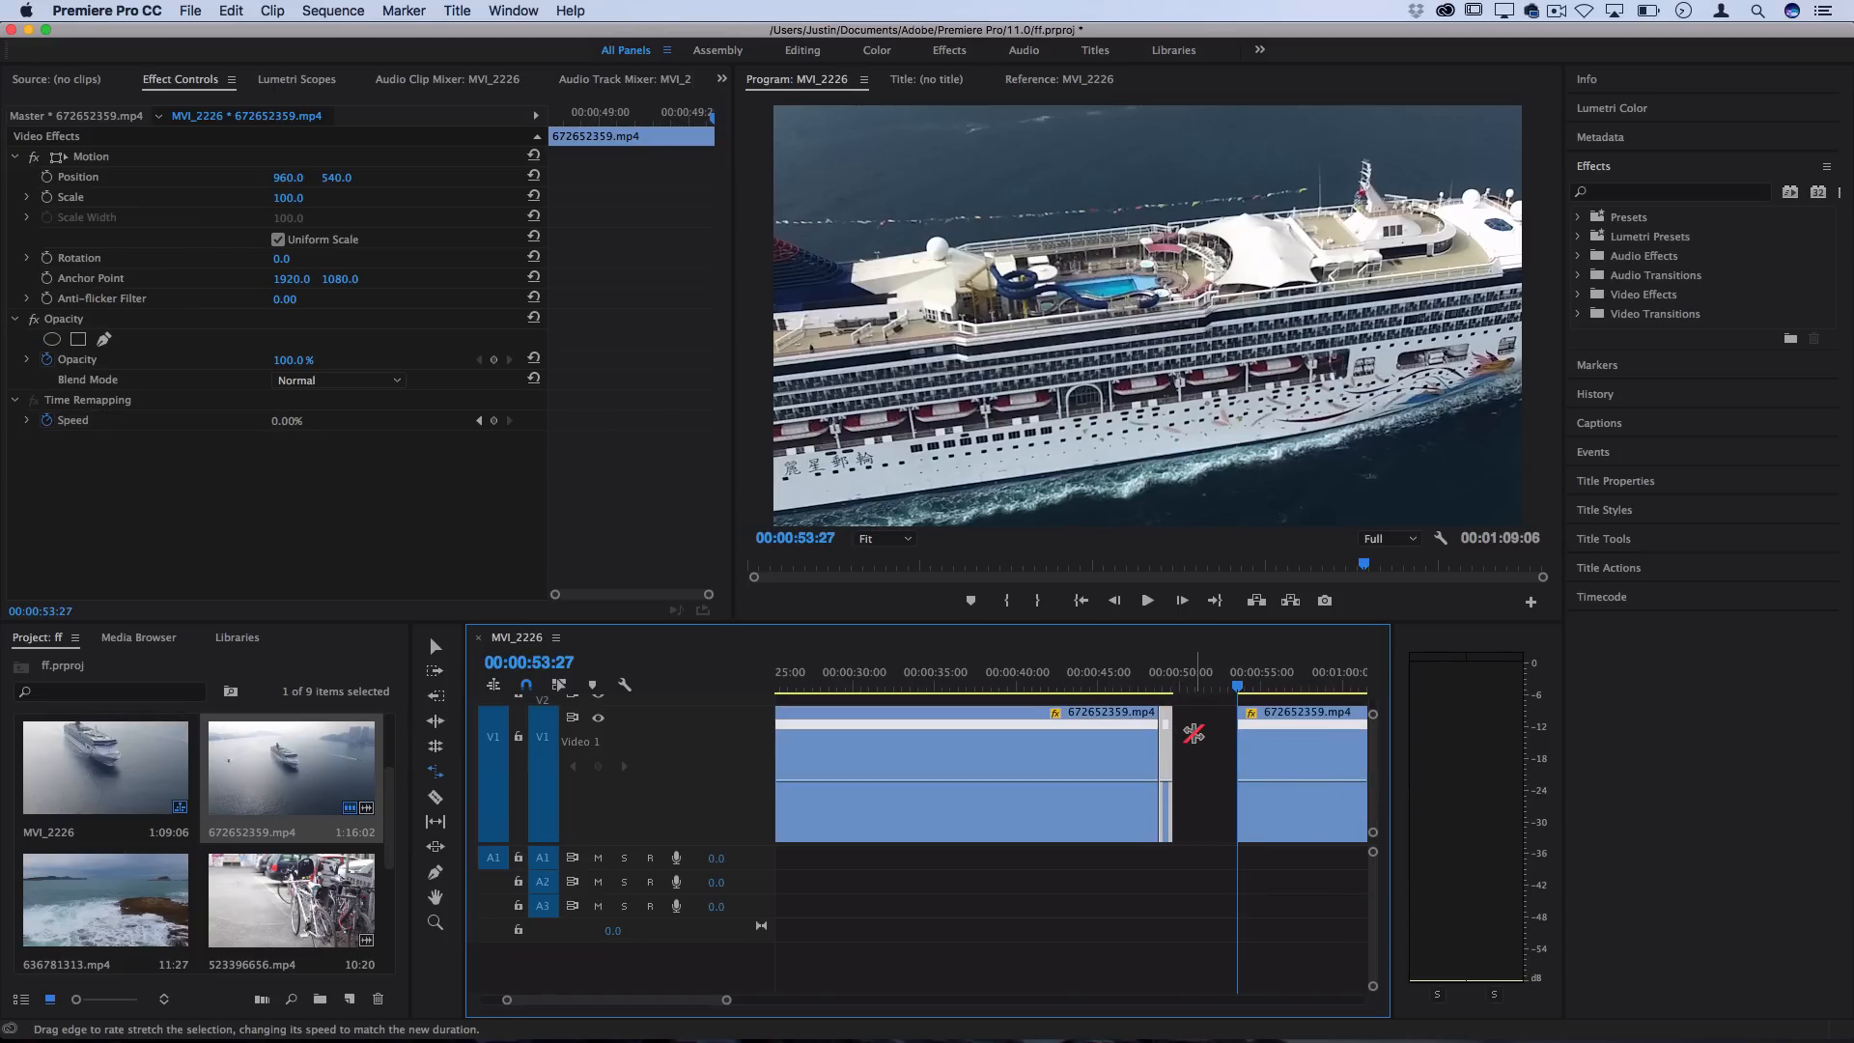
Return to the Selection tool with V
key(v)
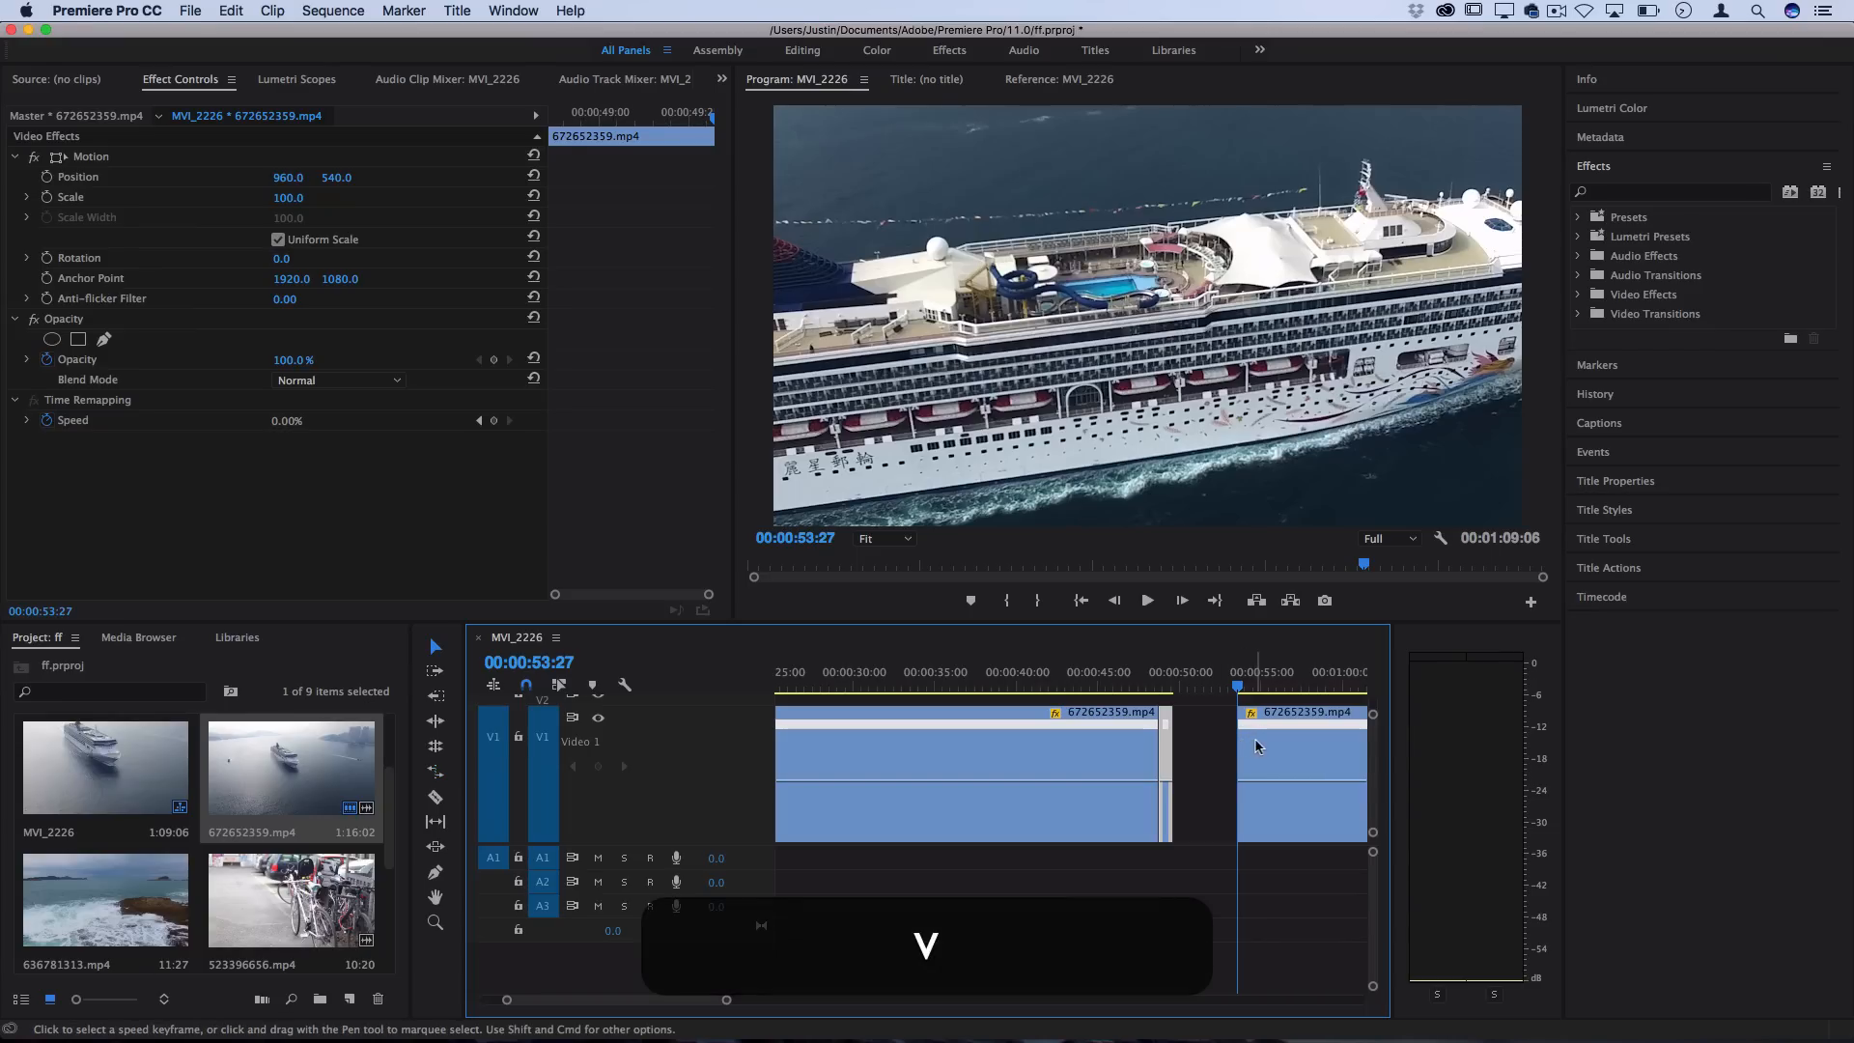